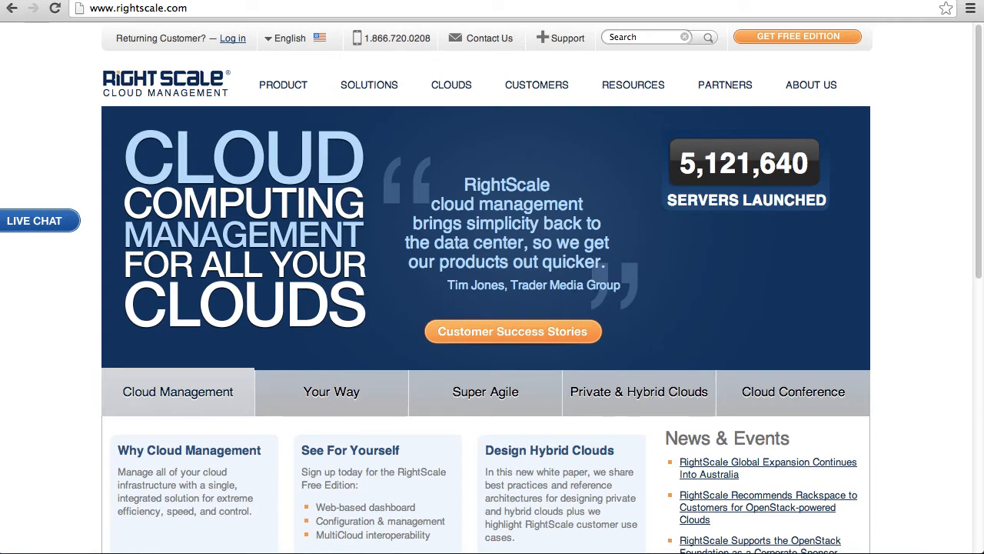
mouse_move(411, 172)
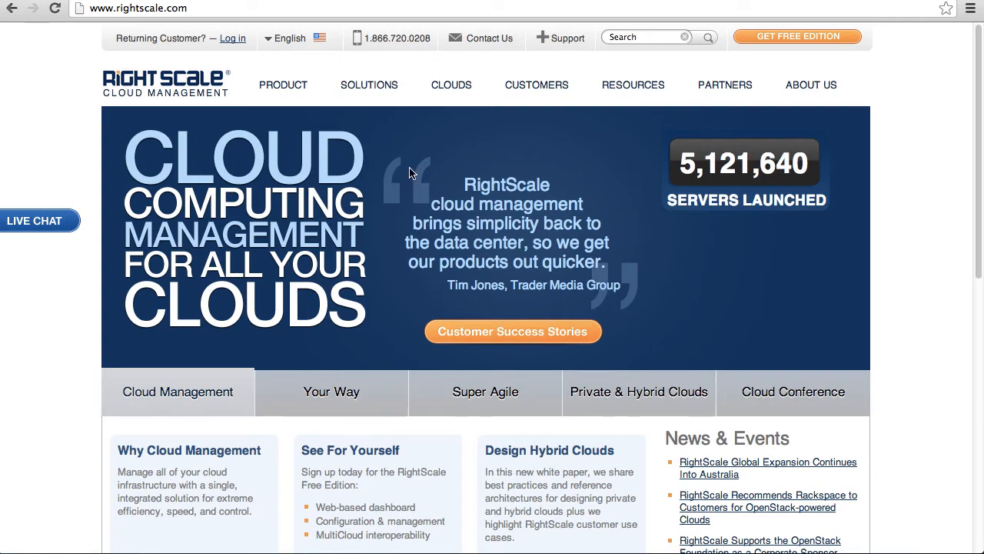
Step: Limit the CPU count to 2–8 and exclude SoftLayer servers
left_click(331, 392)
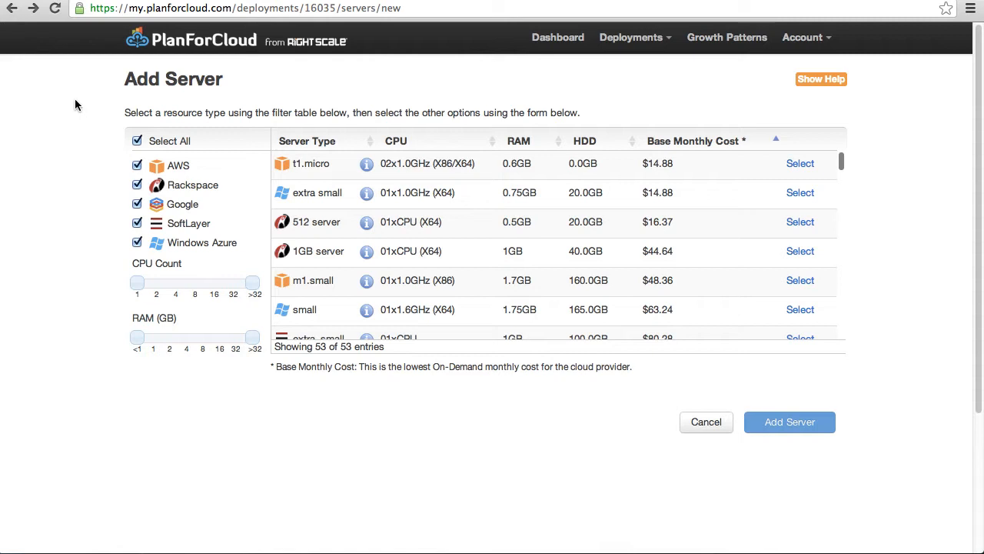
mouse_move(87, 146)
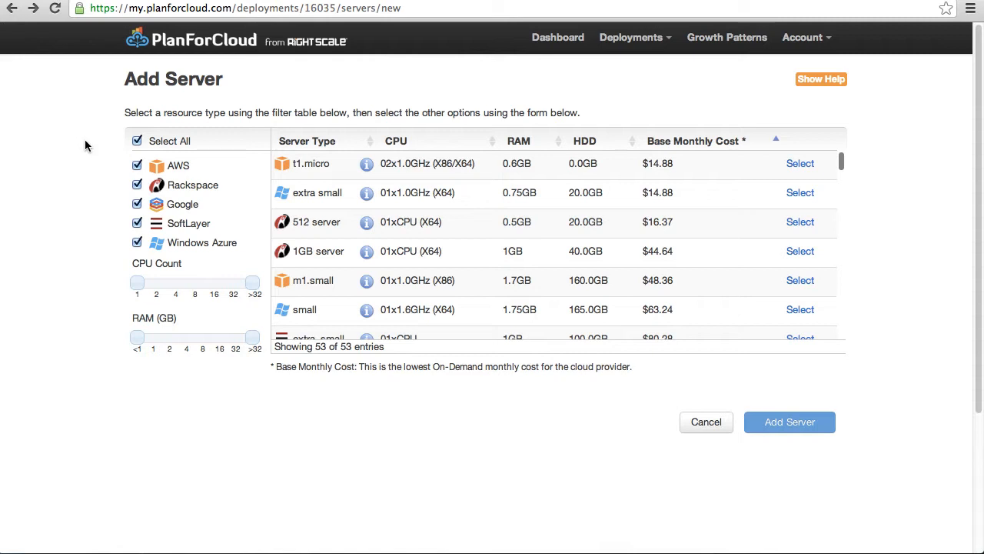
mouse_move(69, 179)
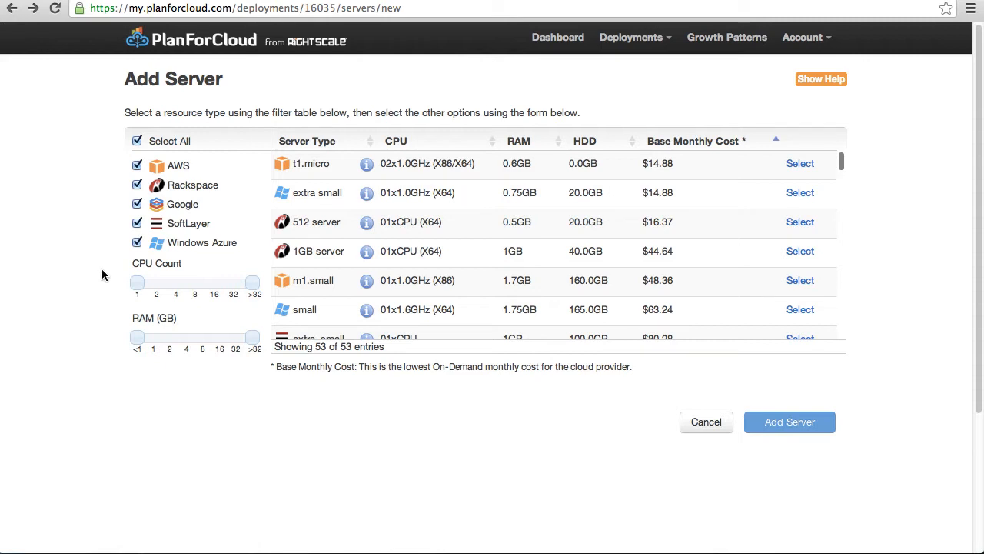
mouse_move(154, 313)
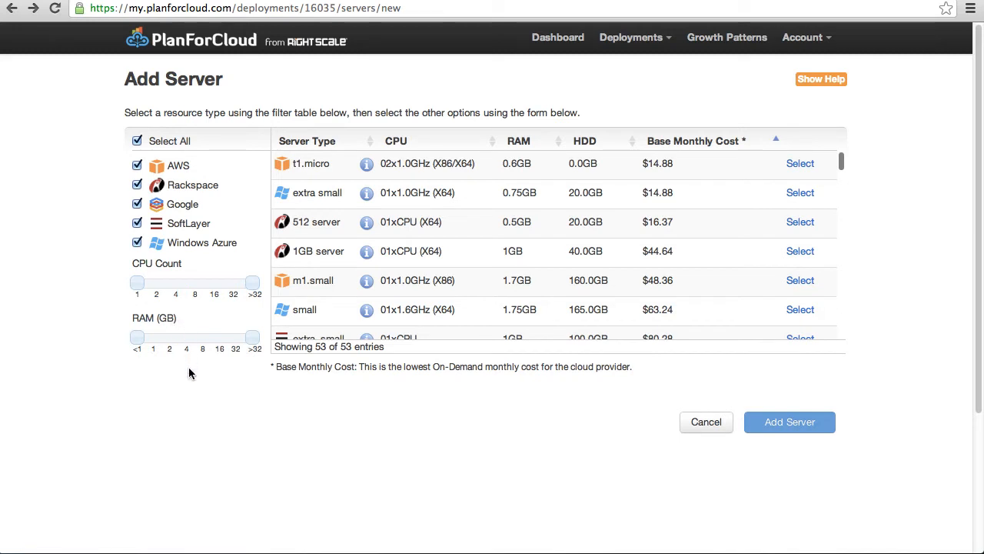
mouse_move(648, 357)
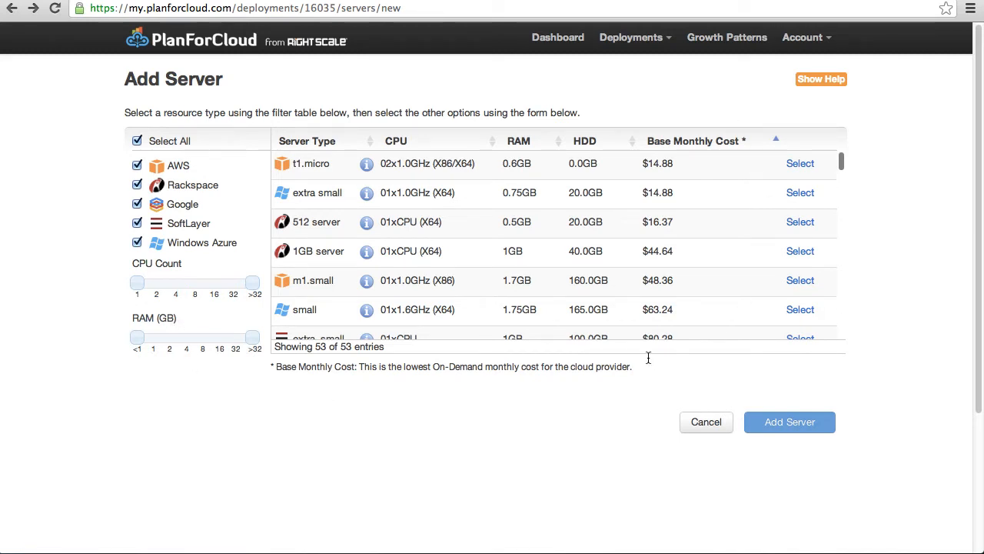
mouse_move(921, 279)
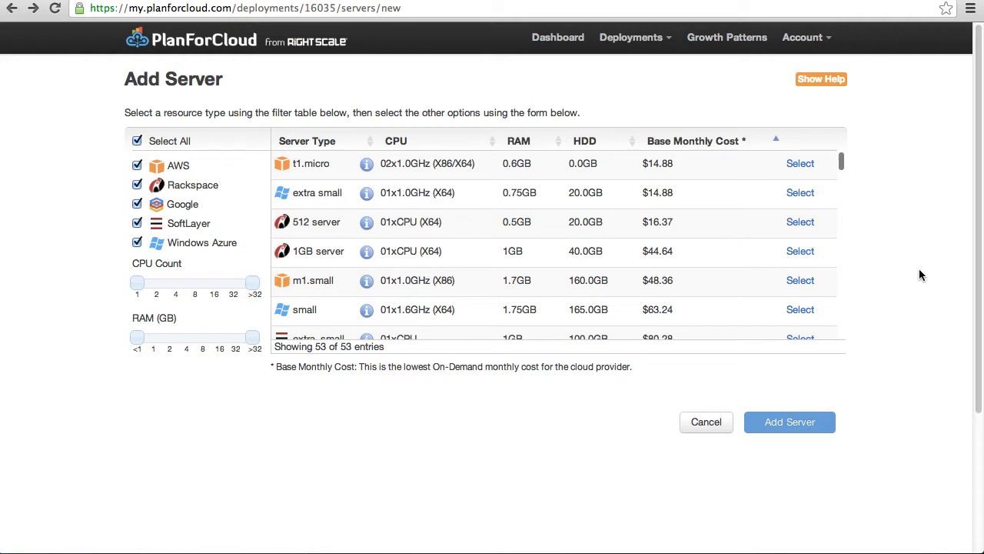
mouse_move(488, 356)
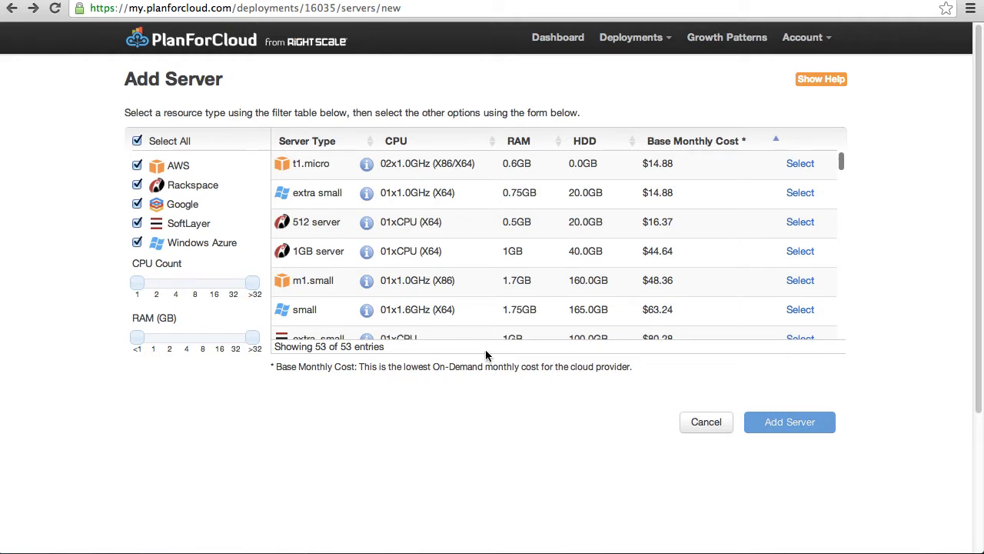
mouse_move(146, 288)
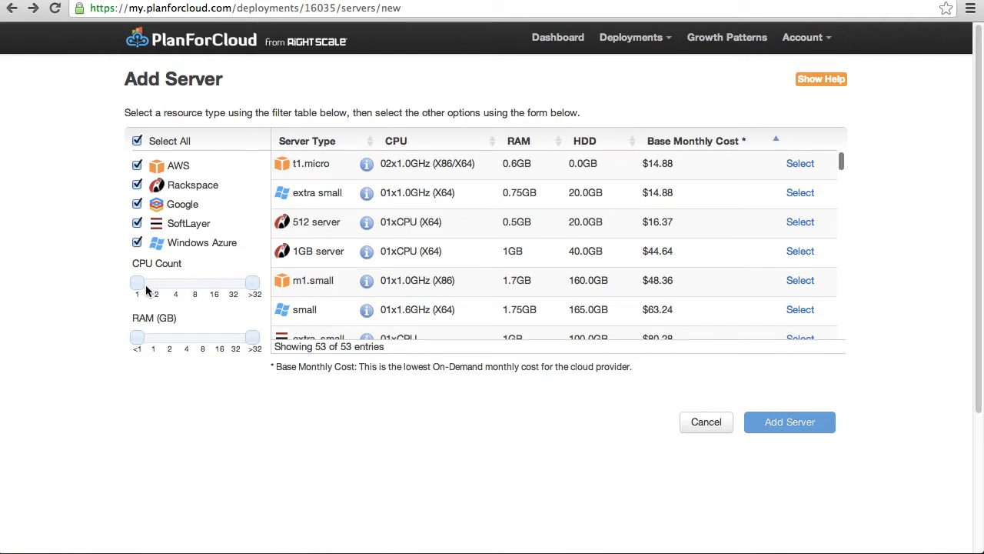
left_click_drag(136, 282, 155, 282)
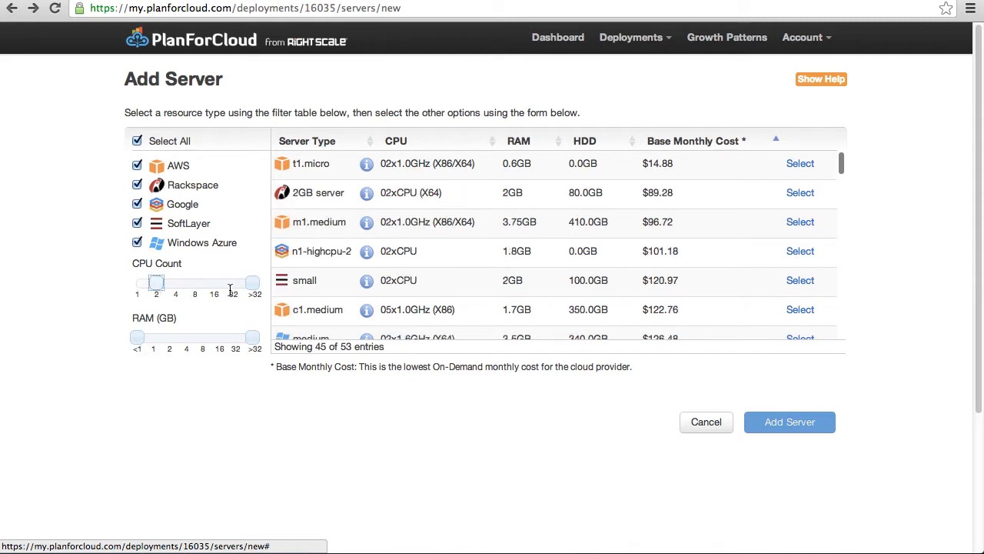
left_click_drag(157, 283, 214, 283)
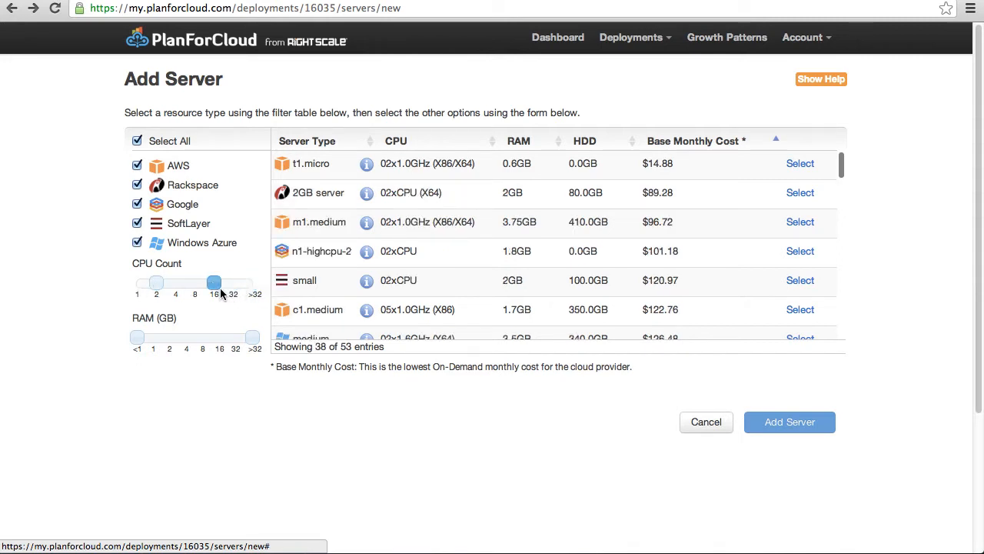
left_click_drag(214, 282, 195, 282)
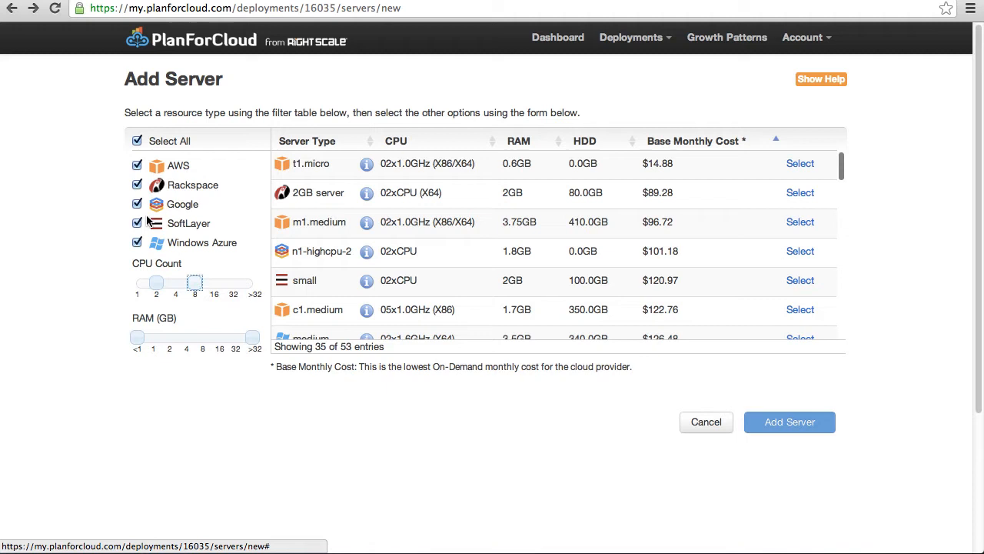
left_click(137, 224)
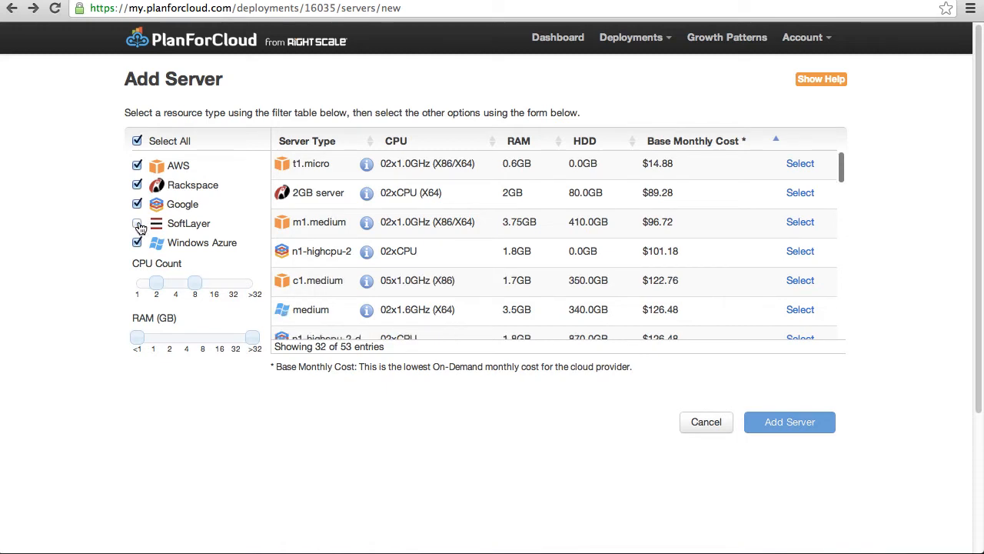
Step: Limit RAM to 2–16 GB and exclude Rackspace servers
left_click(137, 223)
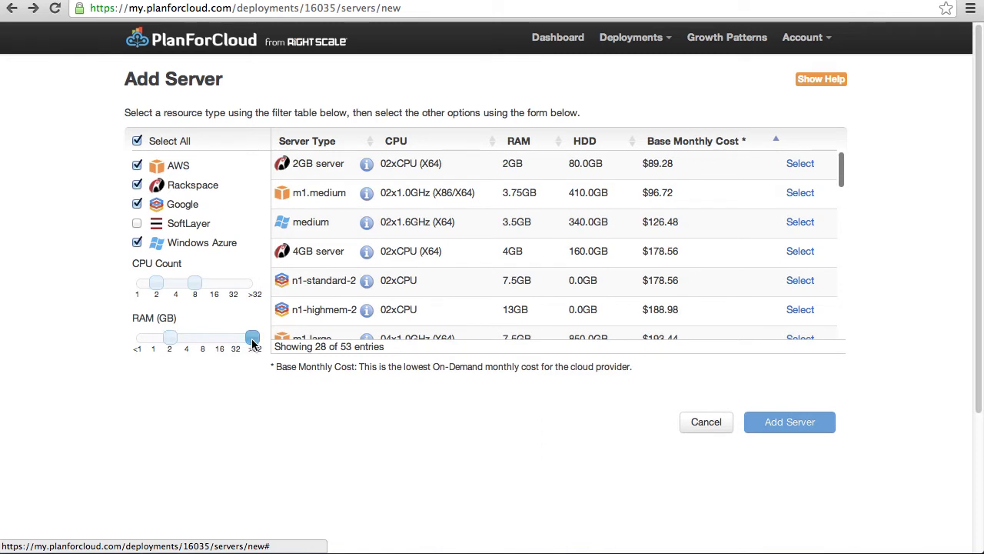
left_click_drag(253, 337, 220, 337)
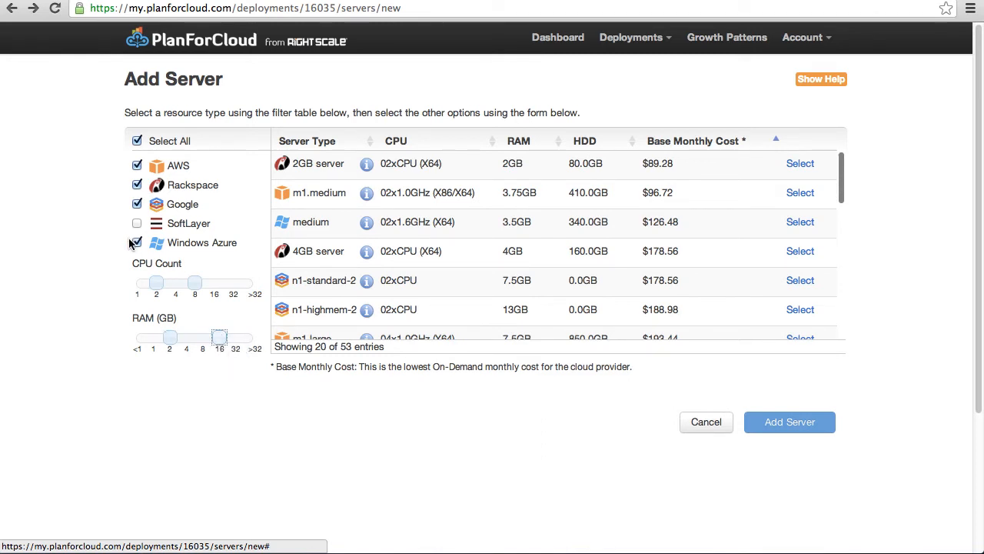
left_click(137, 184)
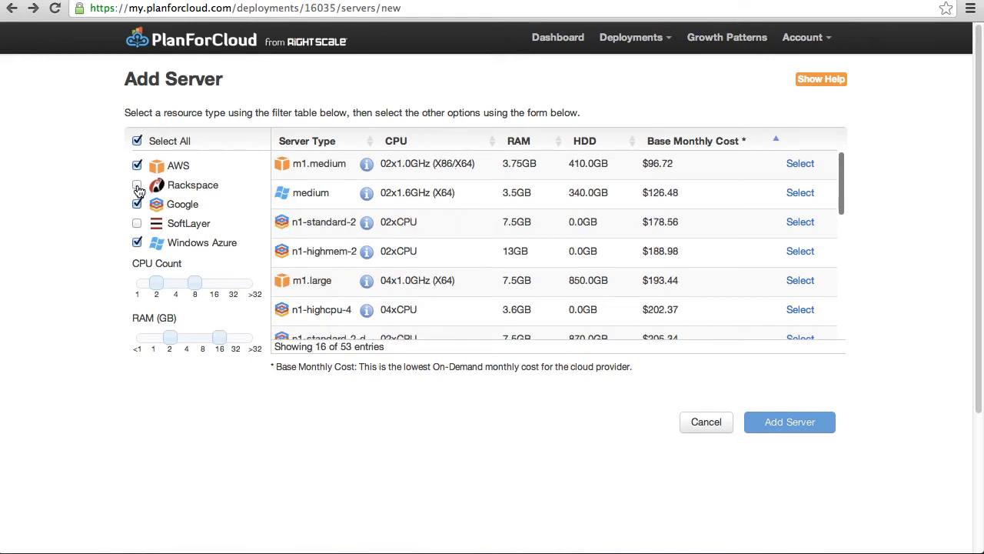
left_click(137, 185)
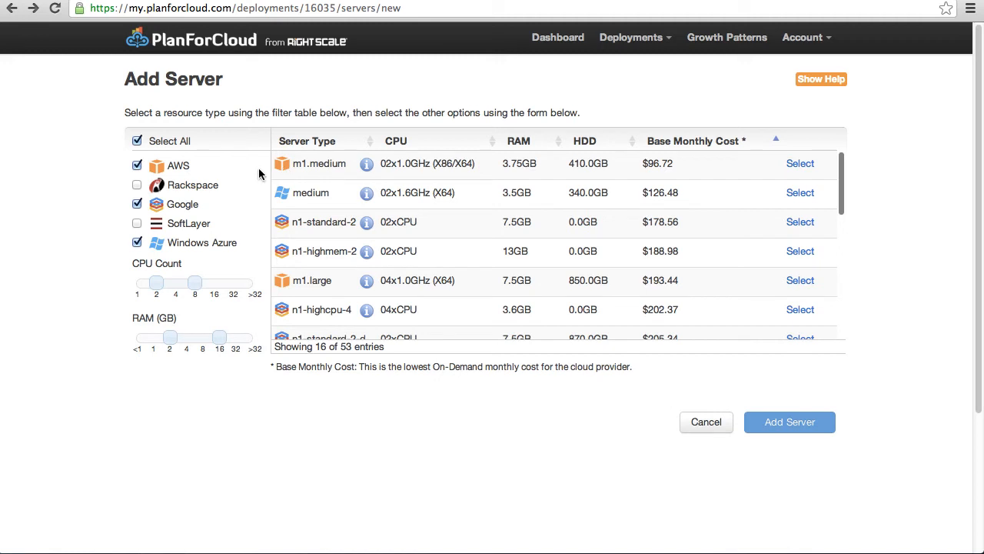
mouse_move(492, 179)
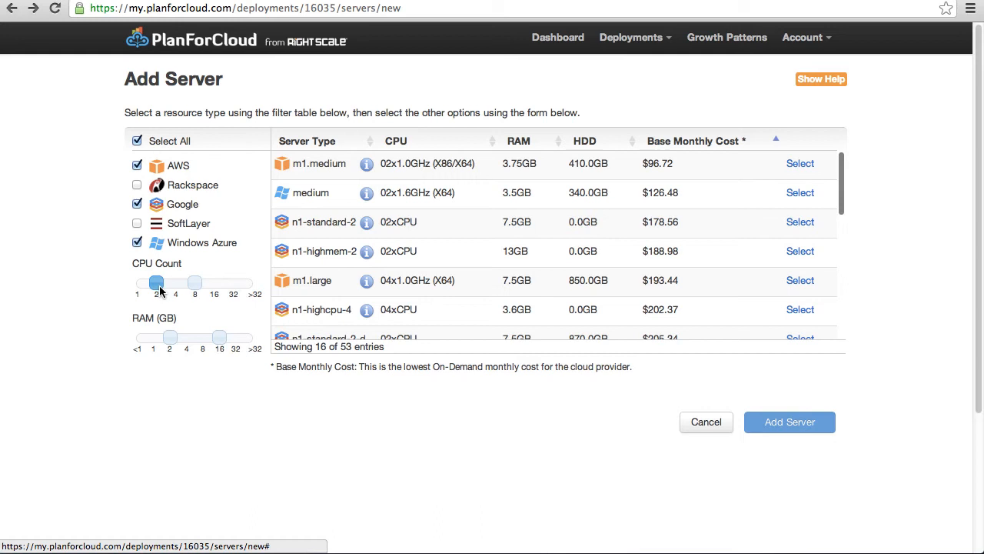
left_click_drag(156, 282, 175, 282)
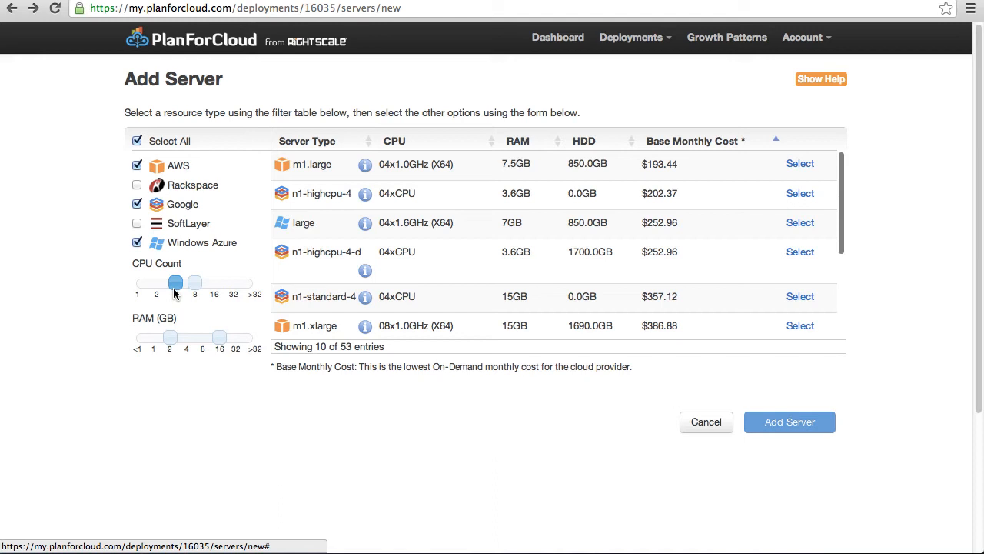
left_click_drag(175, 282, 156, 282)
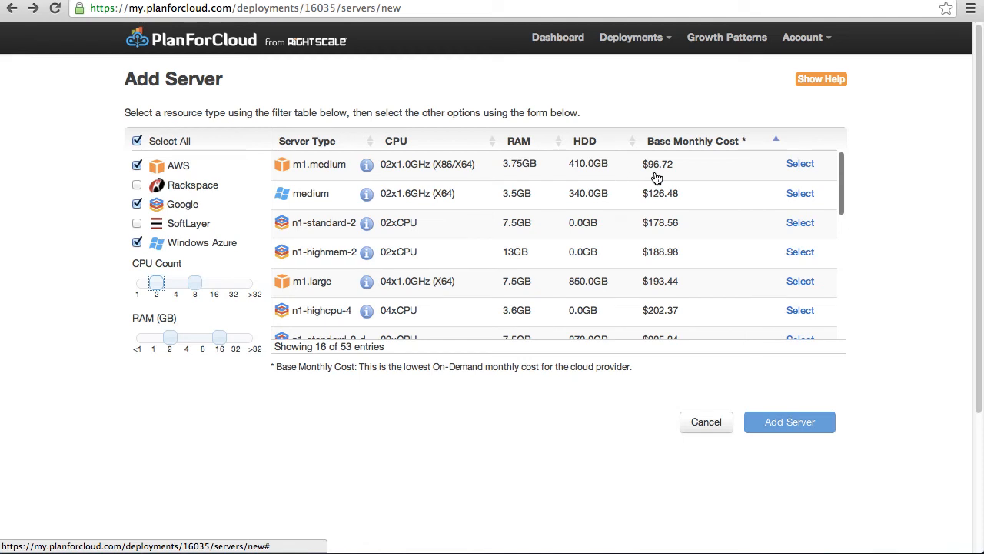
mouse_move(600, 232)
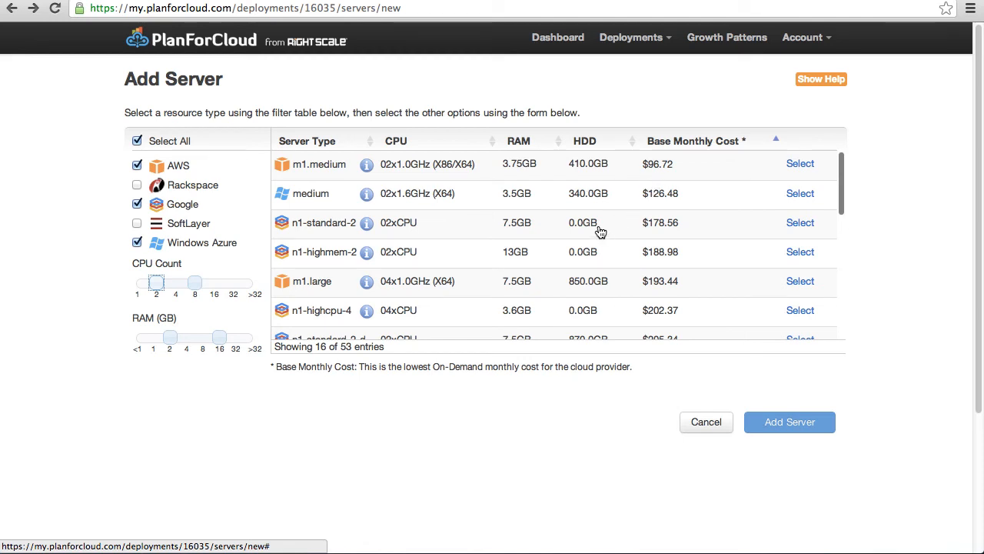
mouse_move(580, 276)
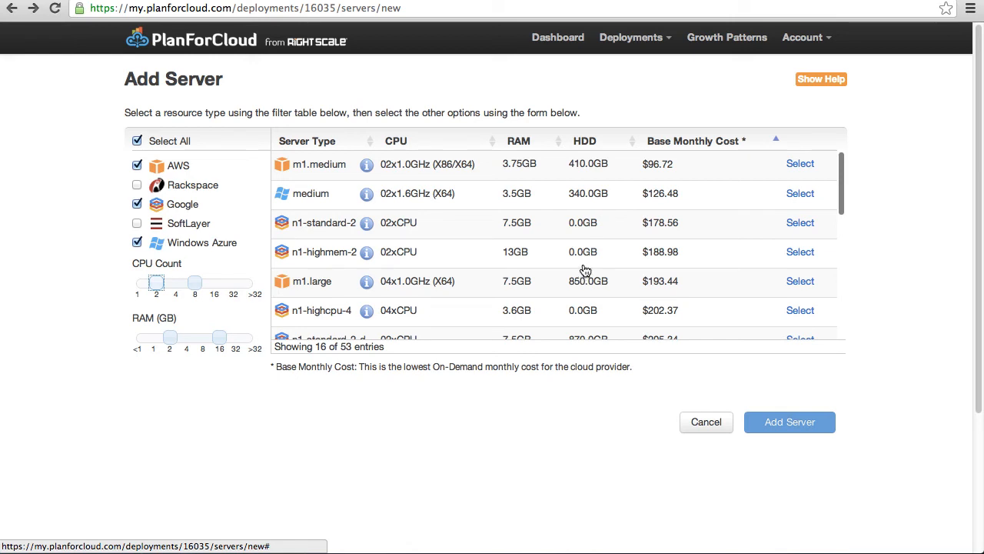
mouse_move(759, 240)
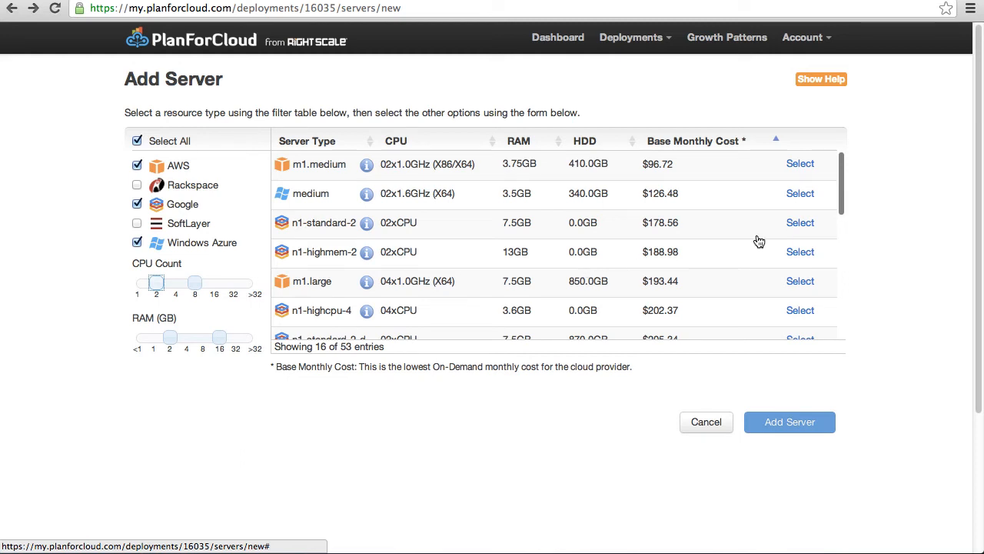
Step: Change the provider filters to include Rackspace and exclude Windows Azure, showing 17 entries
scroll("down", 3)
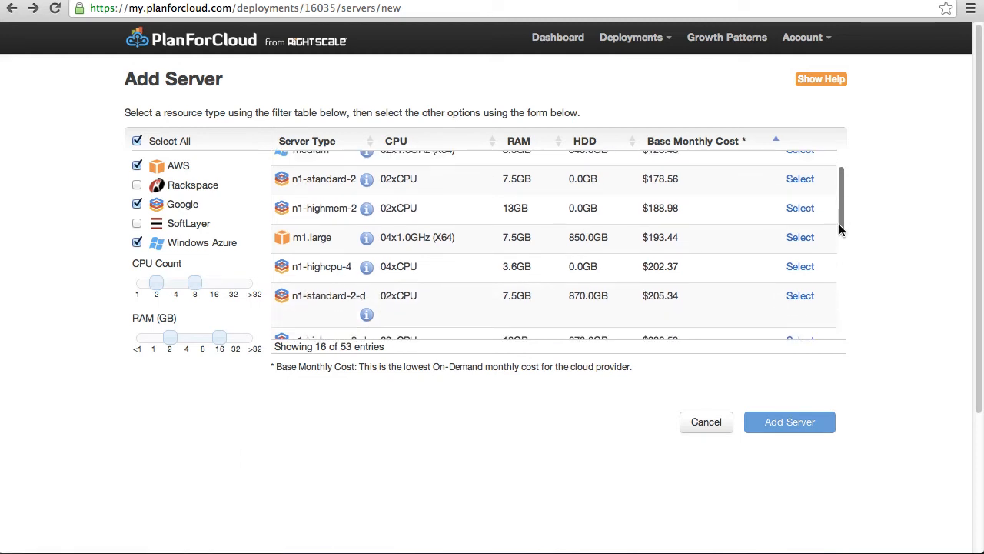
mouse_move(191, 268)
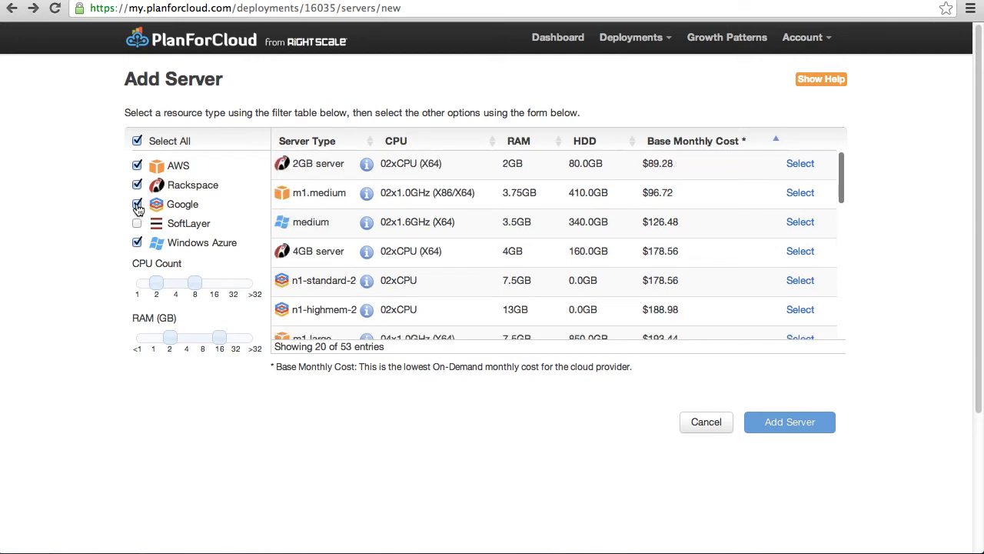
left_click(137, 242)
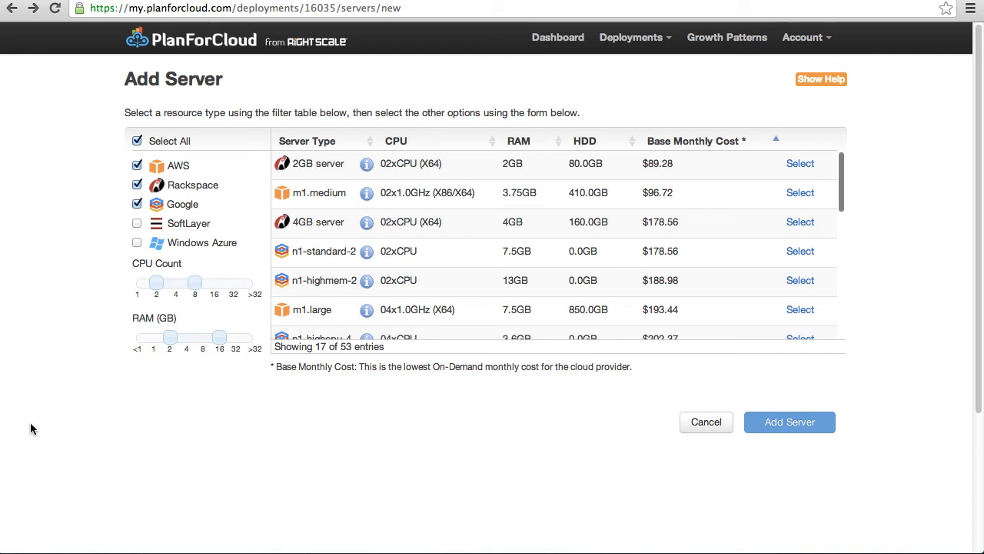
mouse_move(44, 433)
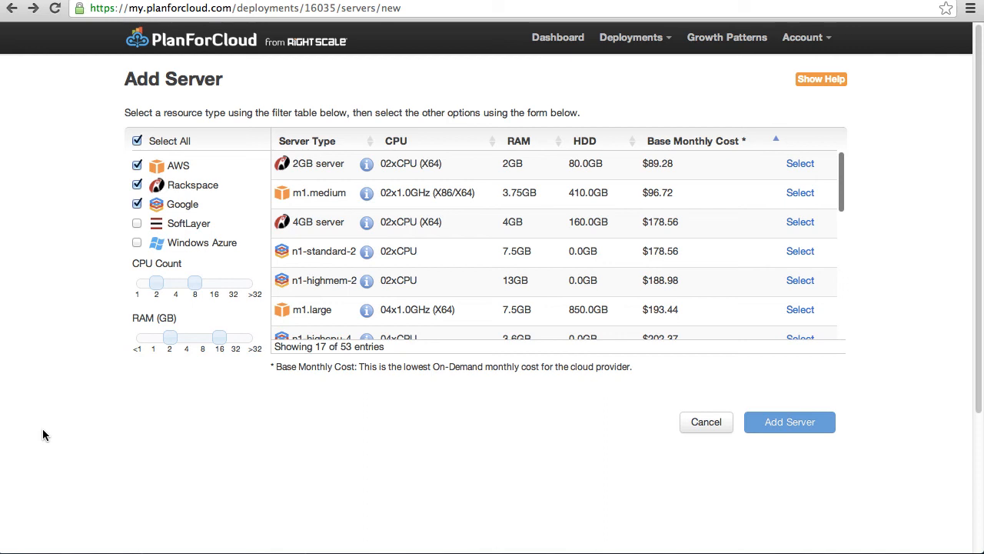
mouse_move(48, 437)
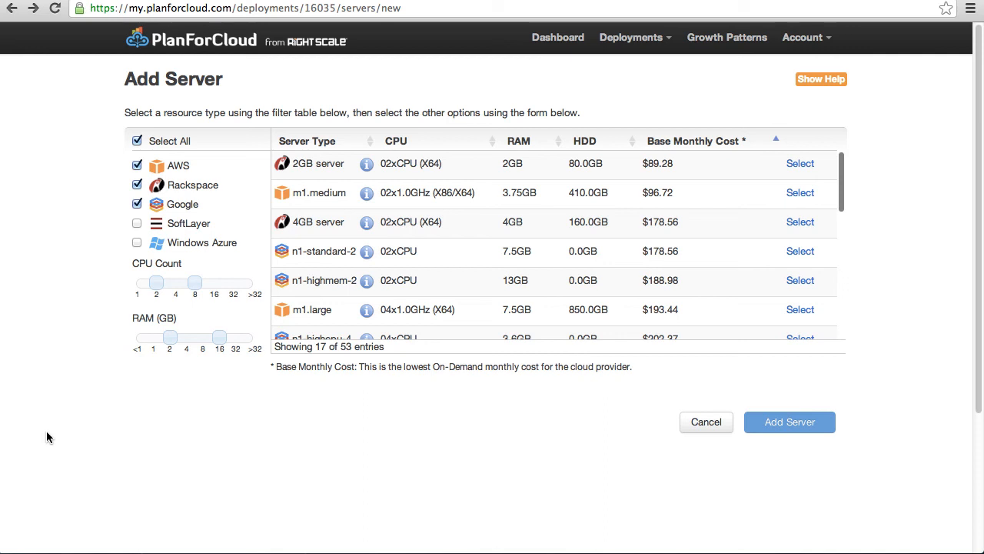